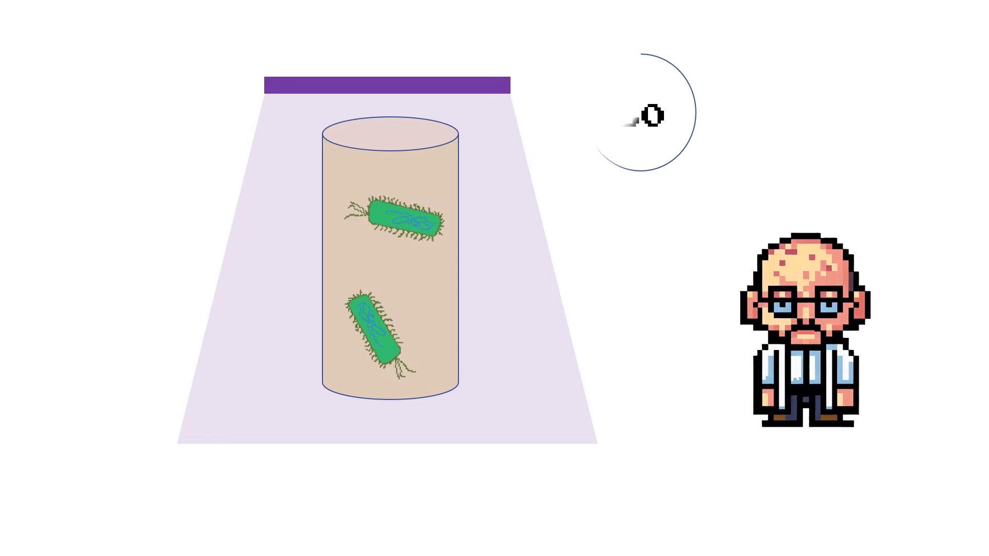
pyautogui.scroll(-3)
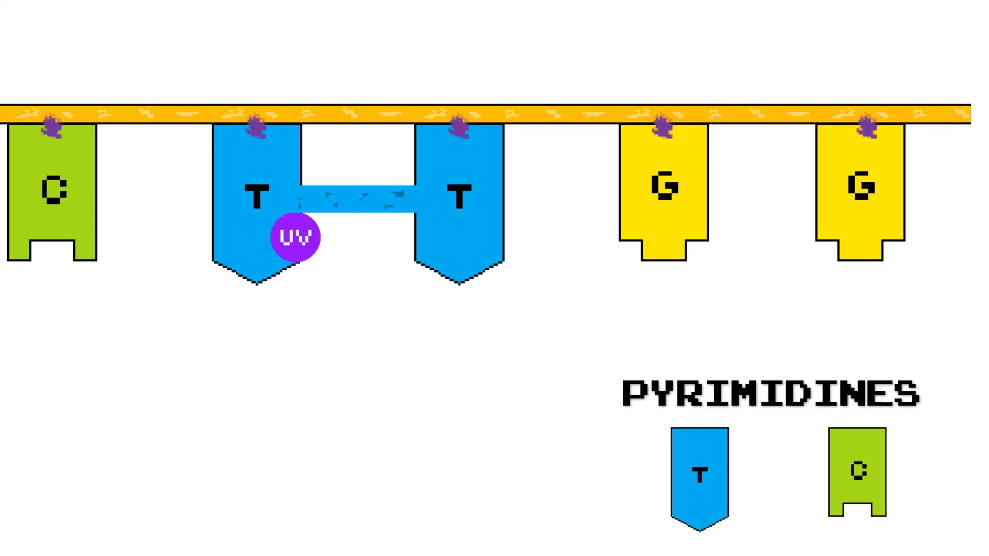
pyautogui.click(294, 237)
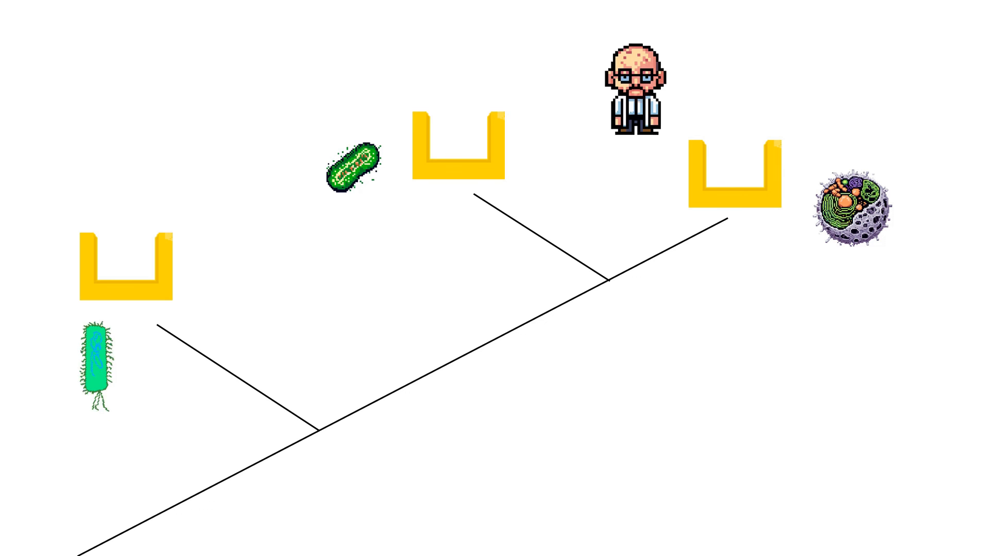
pyautogui.click(635, 90)
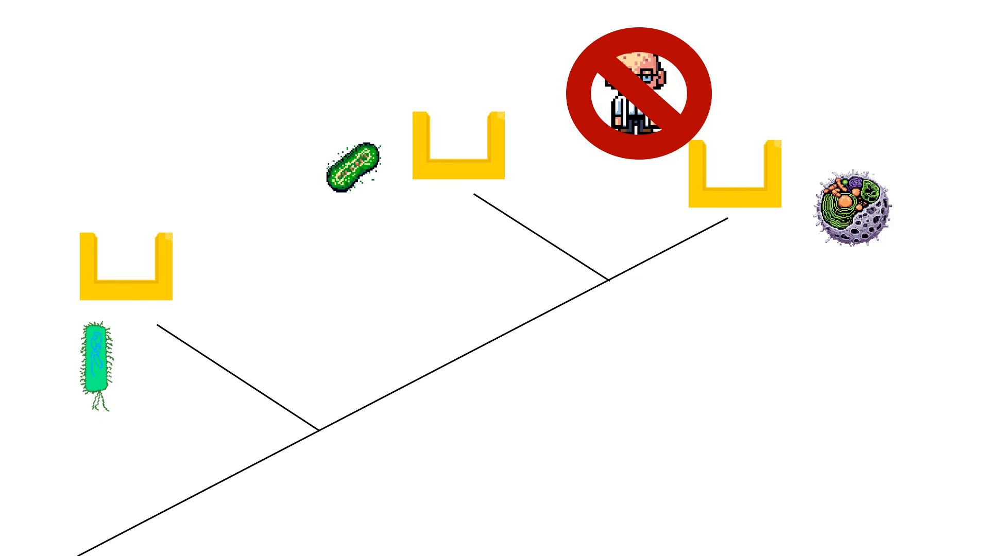